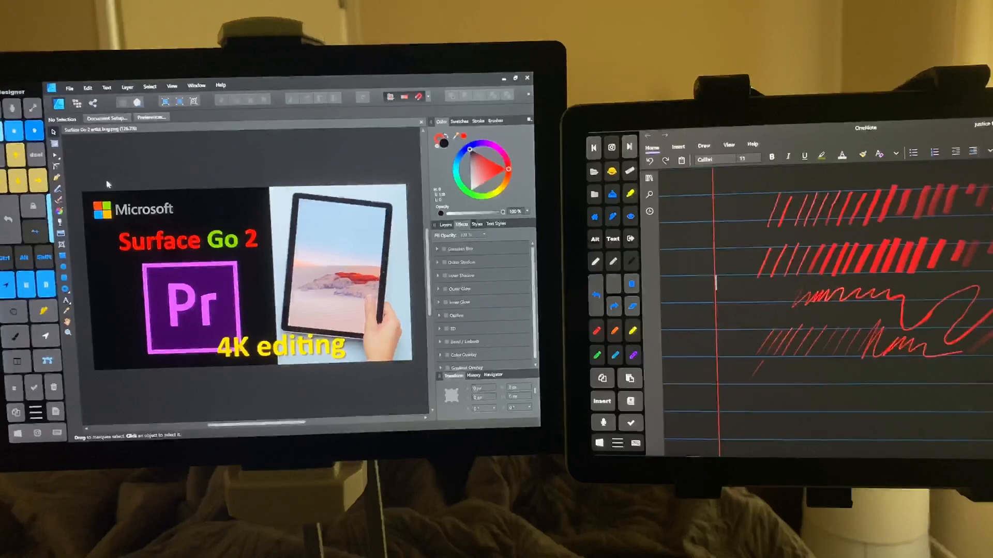
# Open the Windows Start menu to launch Chrome for the ShareMouse download page
pyautogui.press('win')
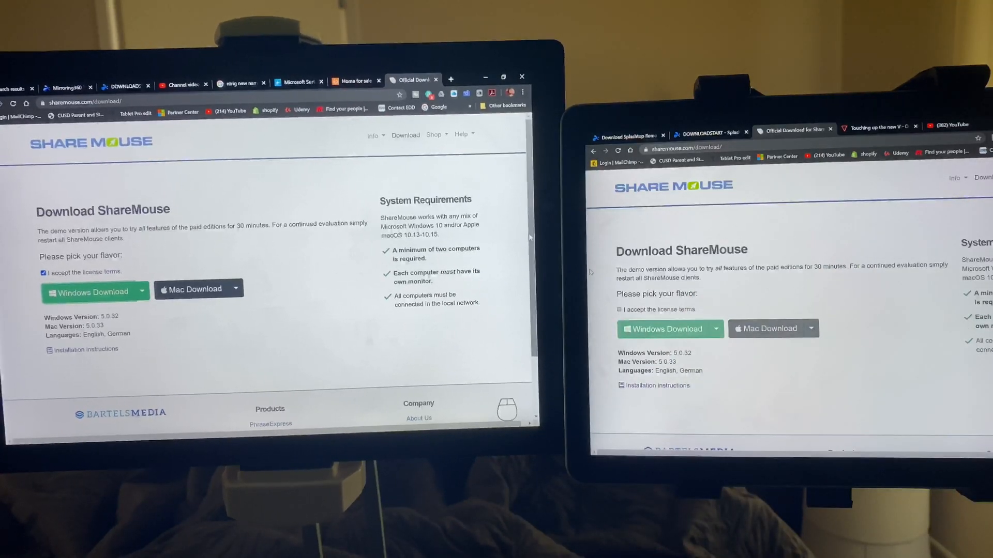
pyautogui.click(43, 271)
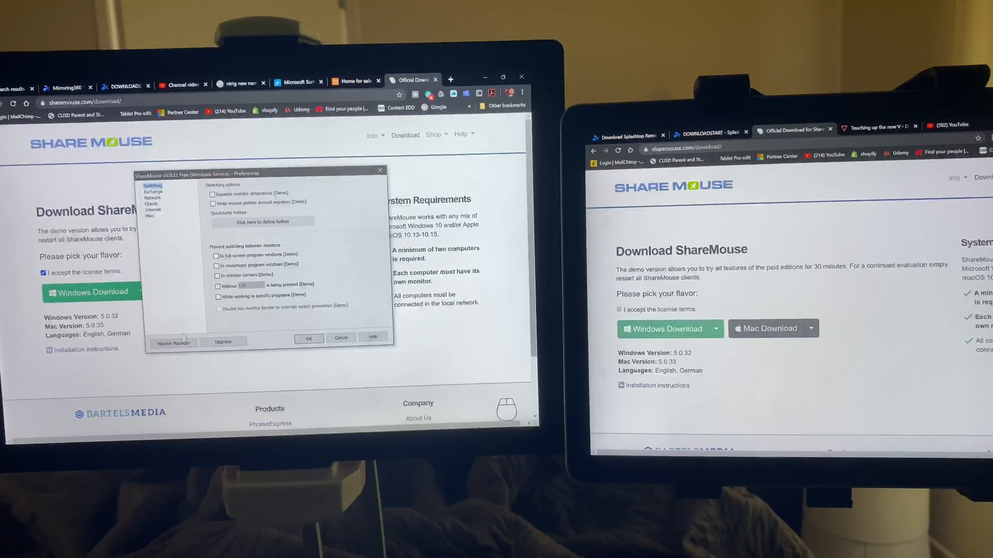
pyautogui.click(173, 341)
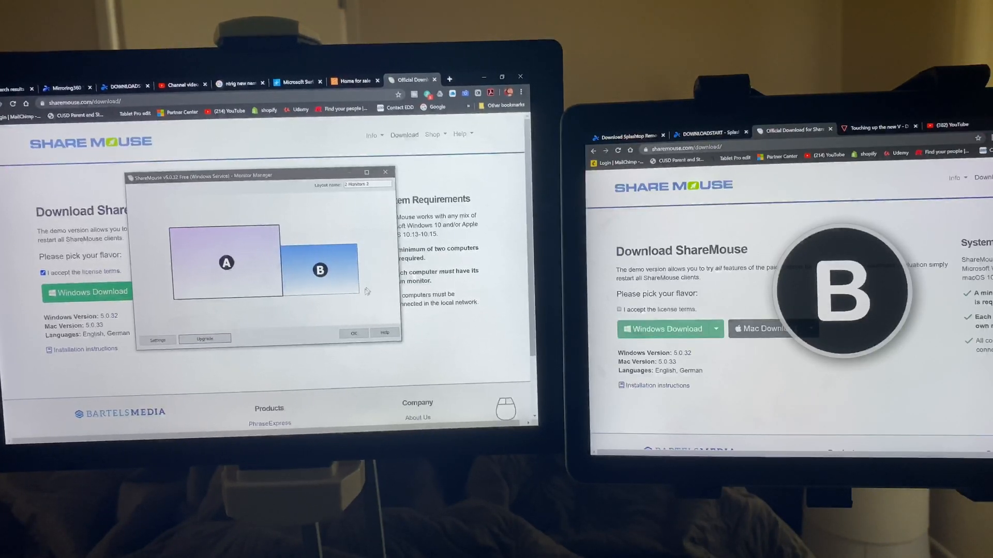
pyautogui.click(354, 333)
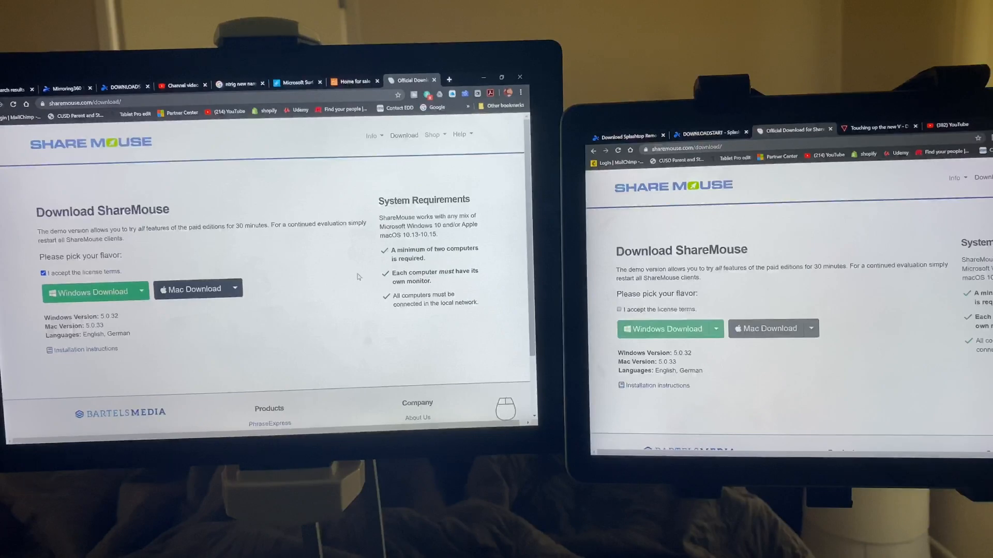
pyautogui.click(43, 271)
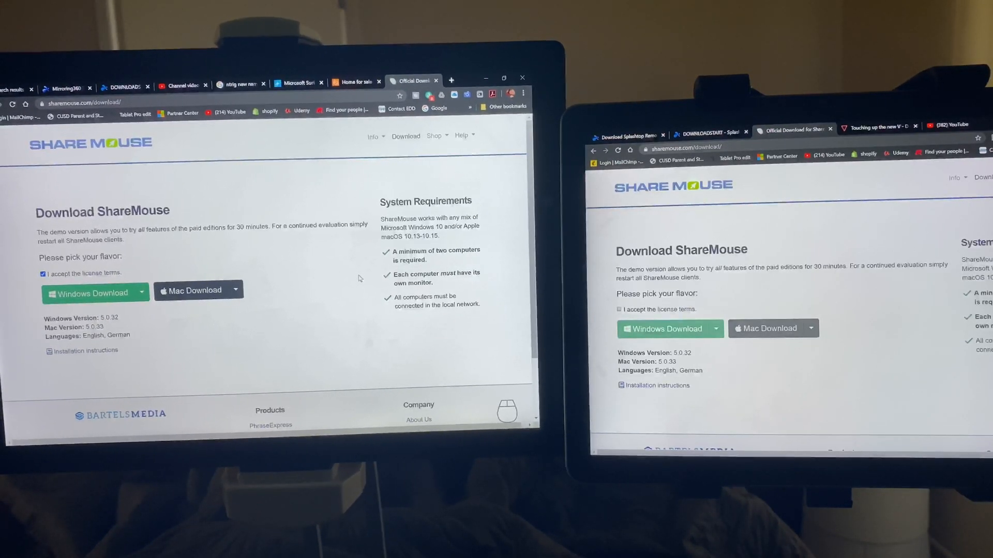
pyautogui.click(42, 274)
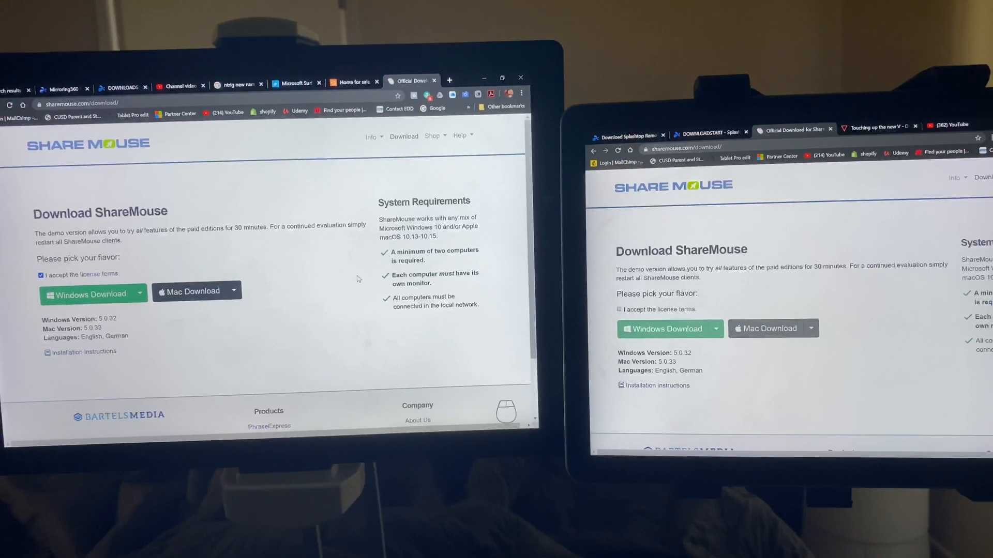